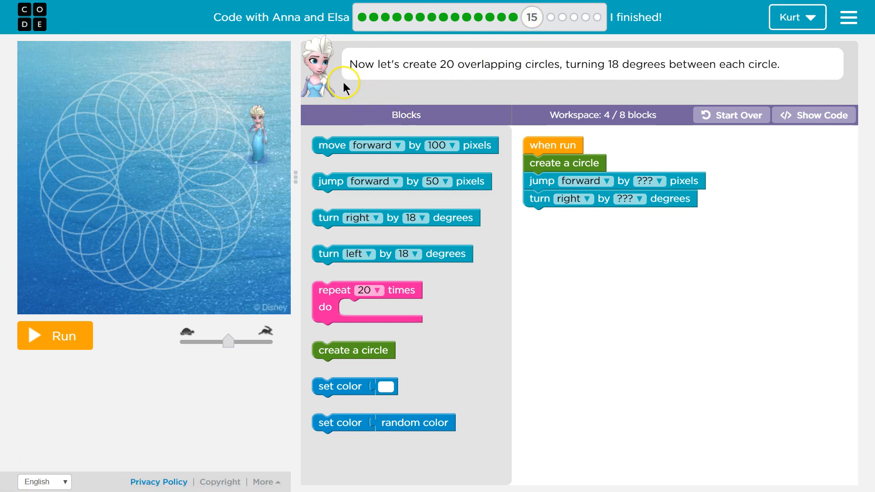
mouse_move(344, 75)
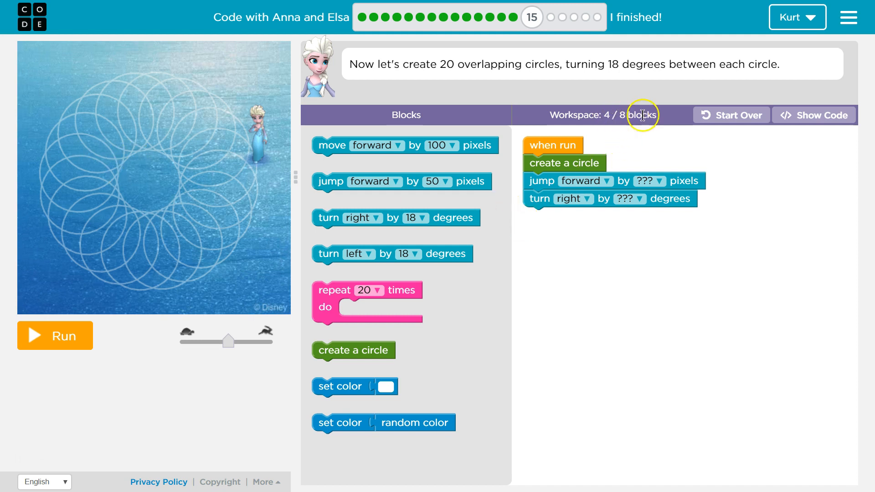
mouse_move(530, 171)
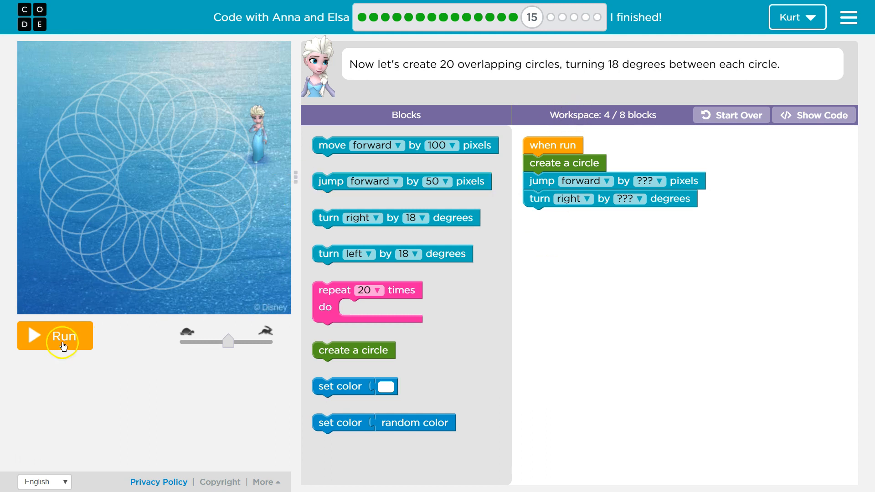
mouse_move(70, 335)
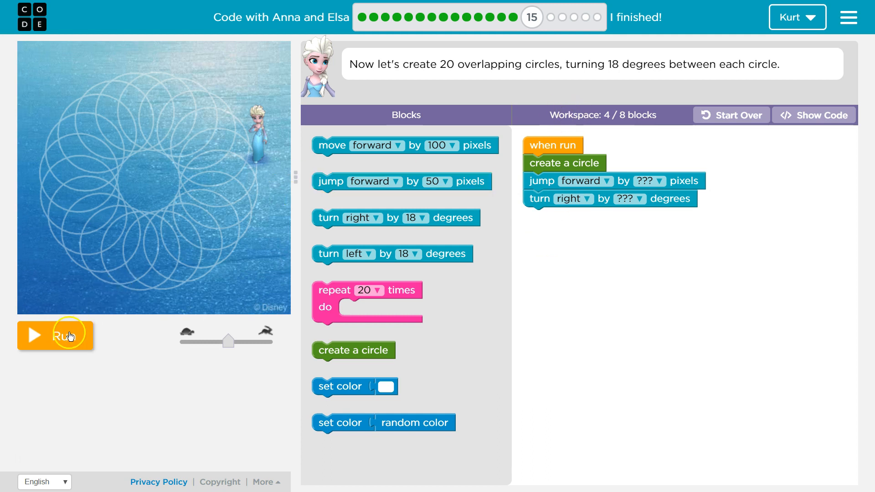
Step: Run the starter program to draw one circle and collapse the replace-'???' hint
click(55, 335)
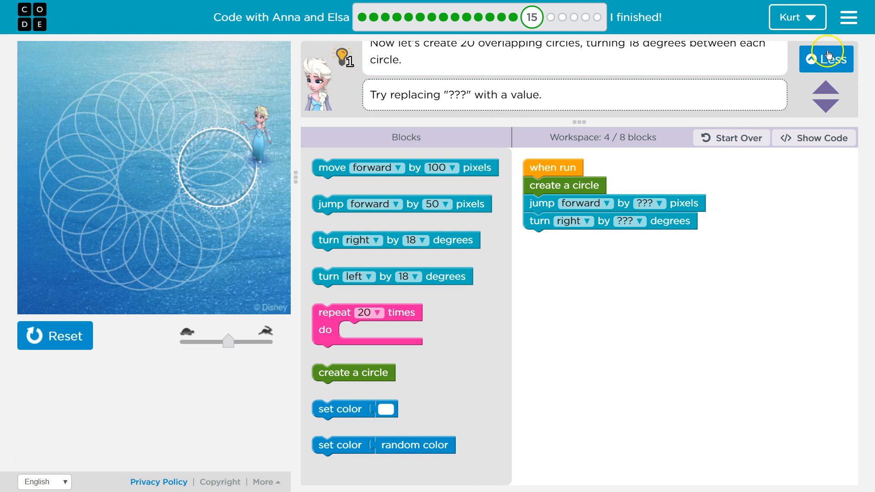
click(826, 60)
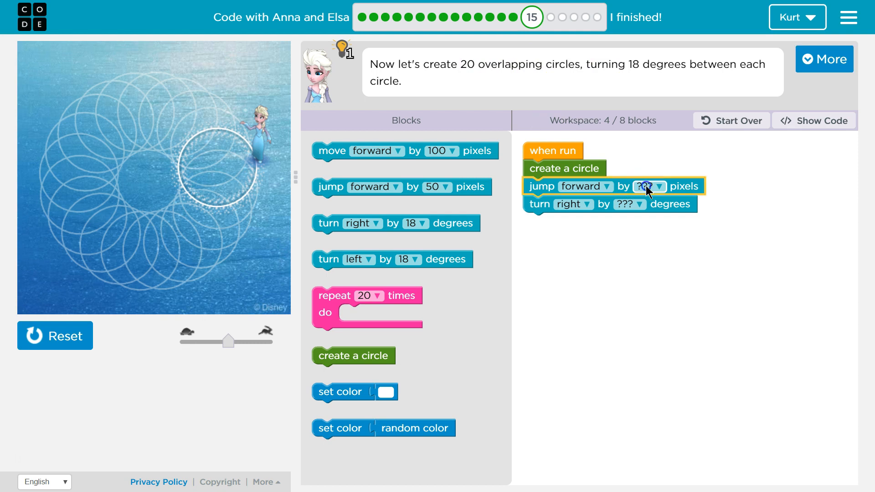
Step: Set jump forward to 50 pixels and turn right to 18 degrees, then reset the drawing
click(658, 186)
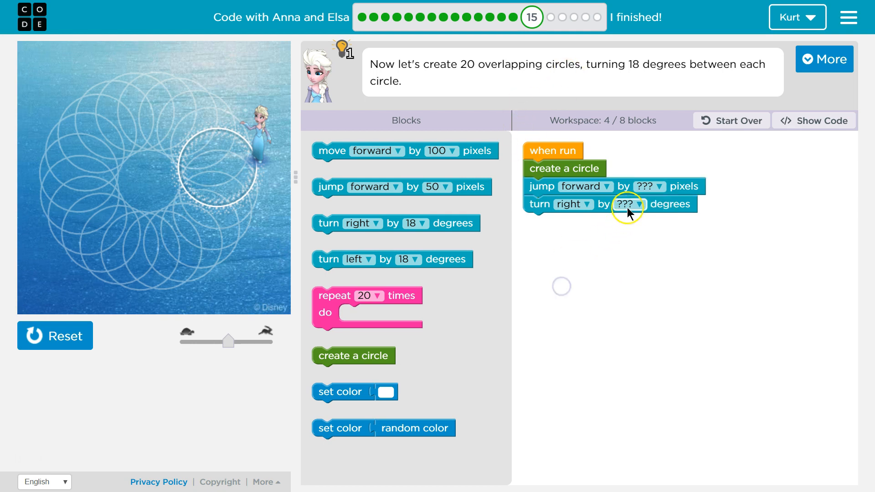
click(626, 203)
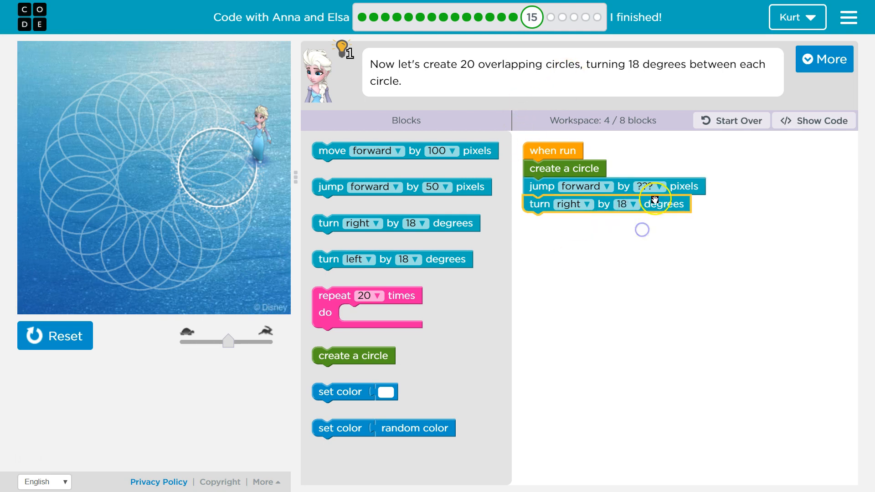
click(660, 187)
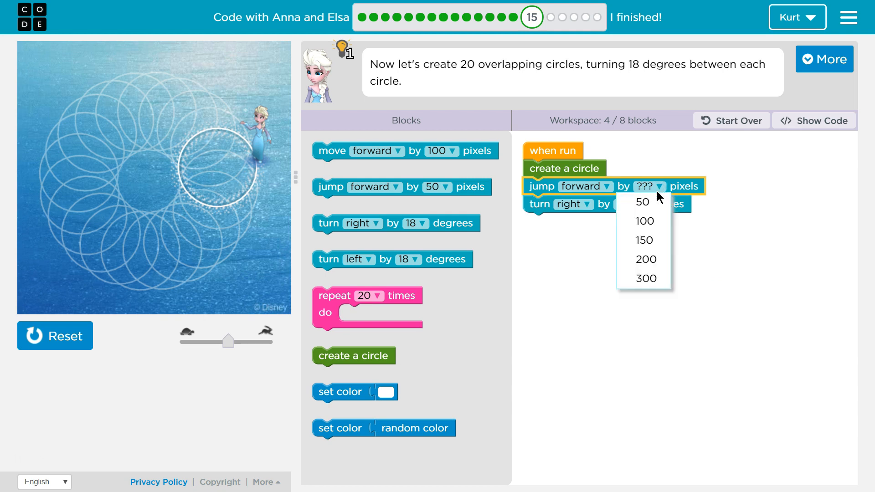
click(641, 202)
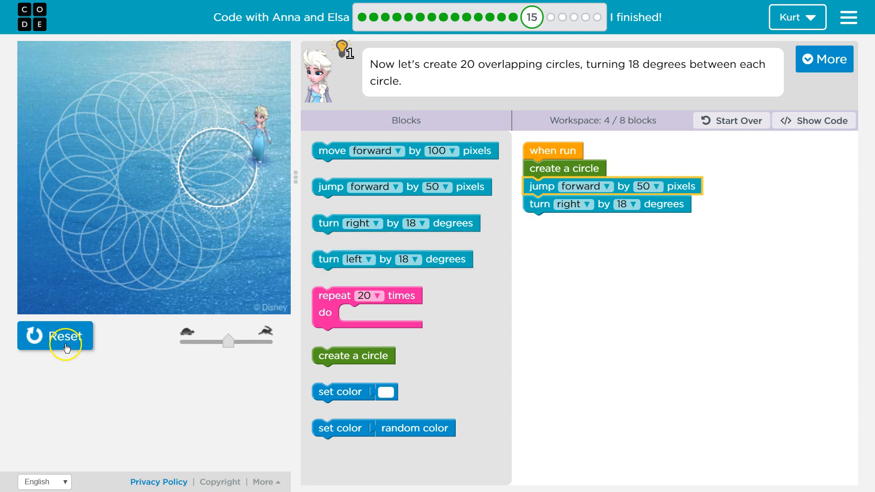
click(55, 335)
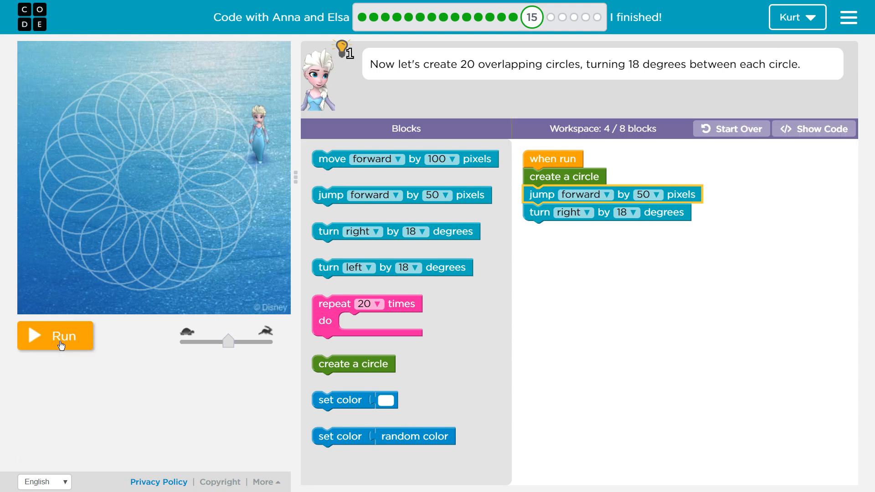
Step: Run the program with jump 50 and turn 18, getting a 'Not quite' hint
click(54, 335)
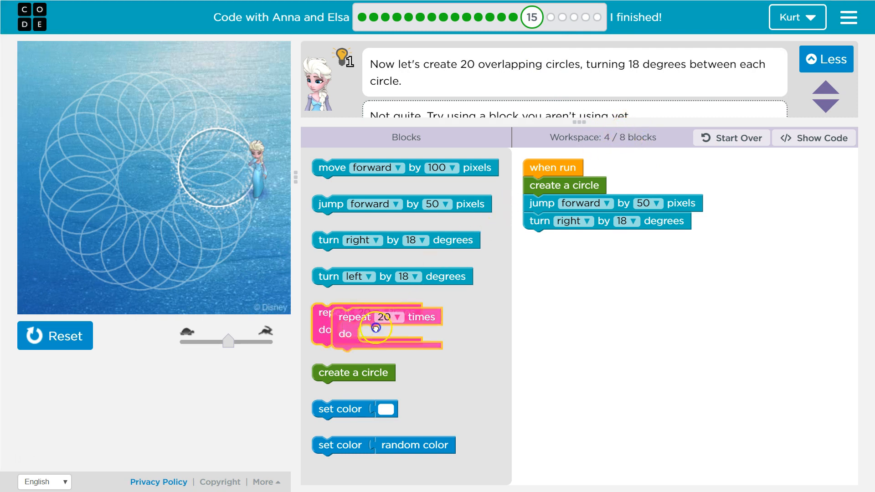
Step: Add a repeat 20 times loop holding create circle, jump and turn blocks
drag(373, 328, 596, 306)
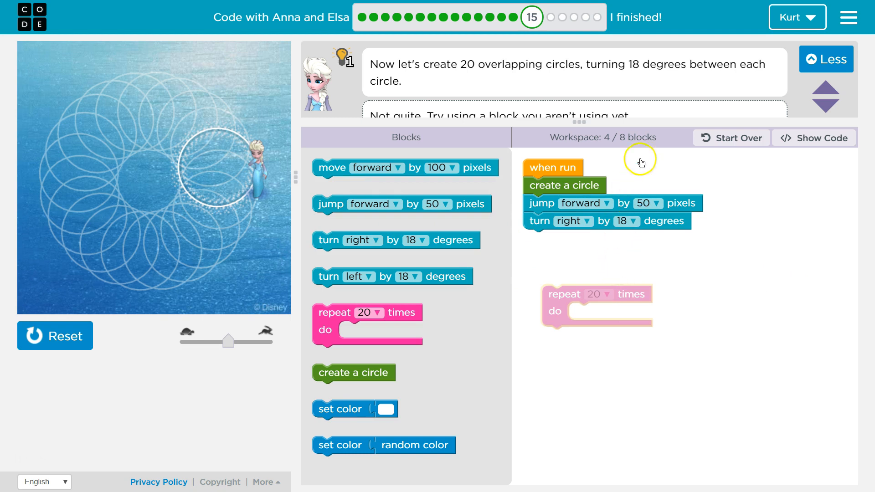
mouse_move(536, 204)
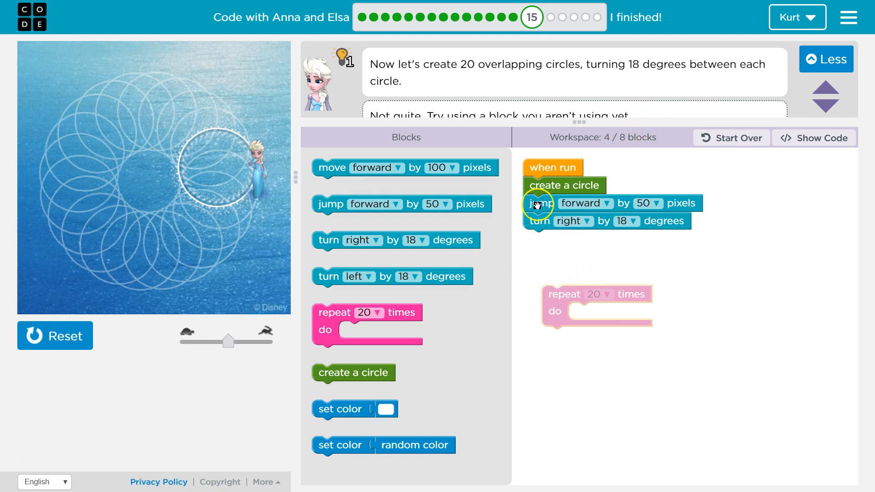
drag(564, 186, 599, 312)
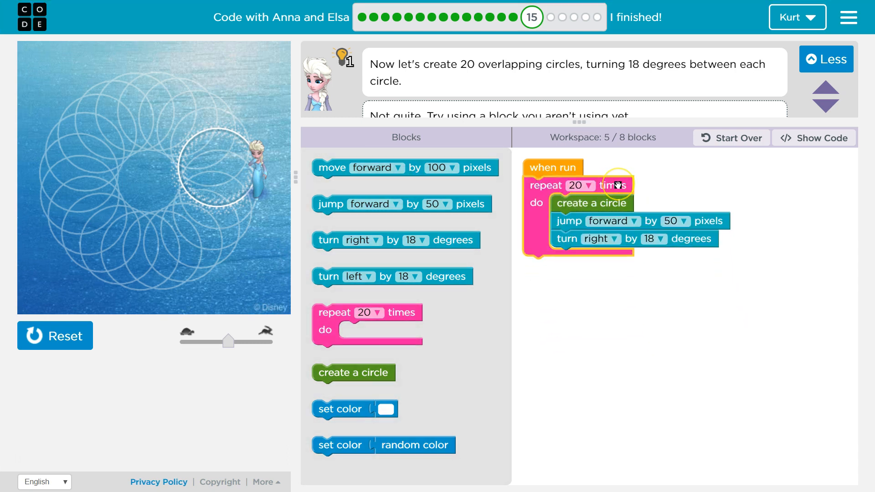
click(574, 185)
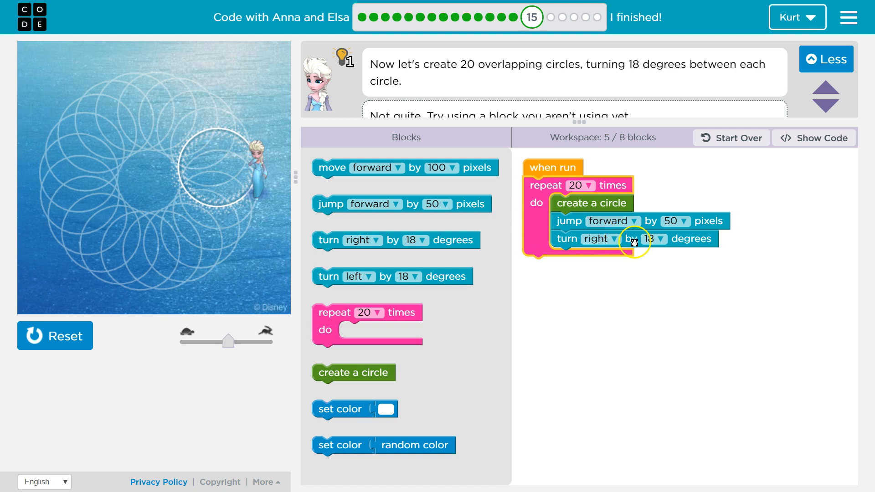
mouse_move(578, 257)
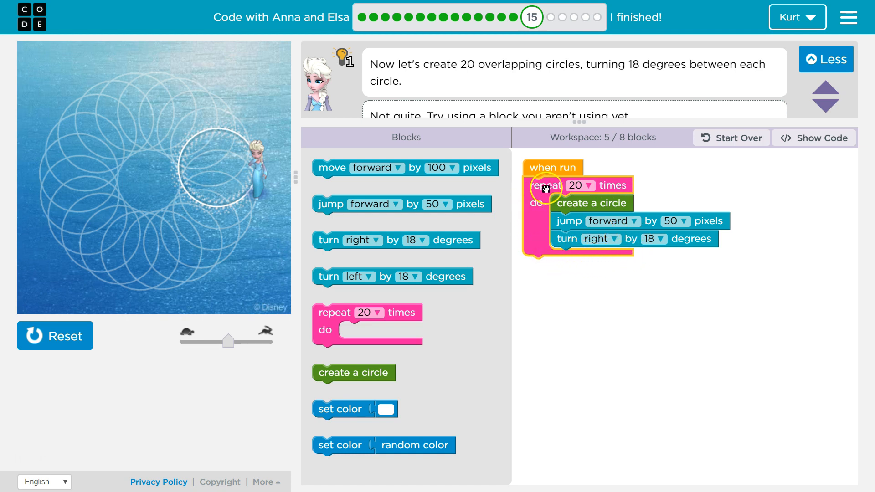
mouse_move(555, 184)
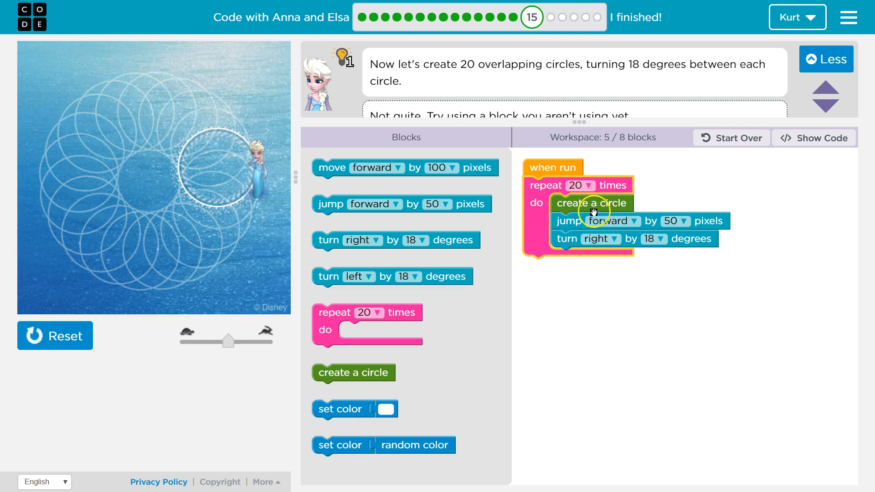
mouse_move(614, 290)
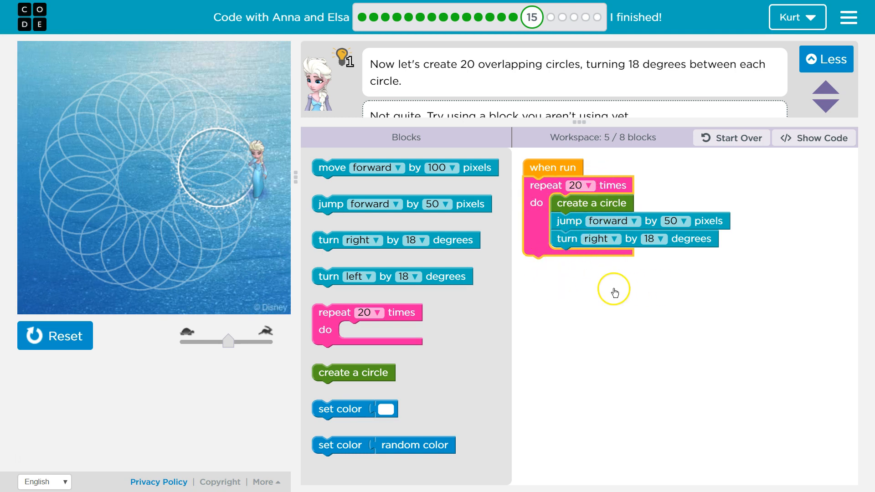
mouse_move(633, 283)
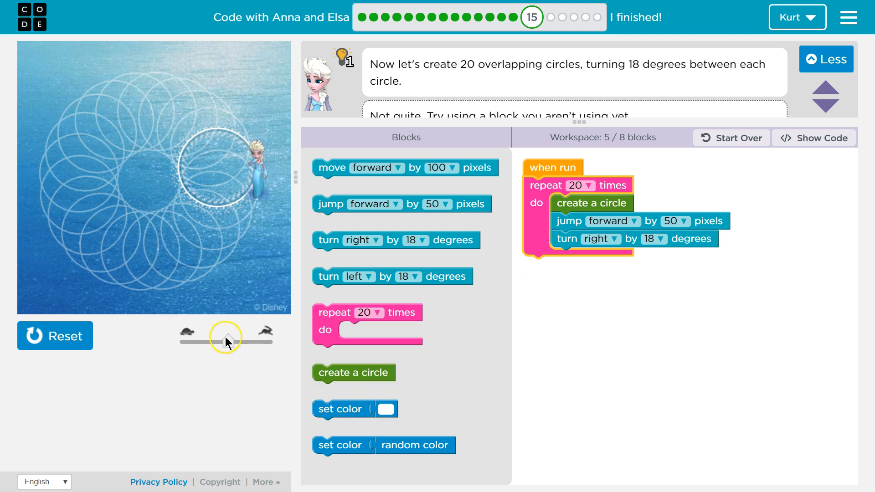
mouse_move(32, 328)
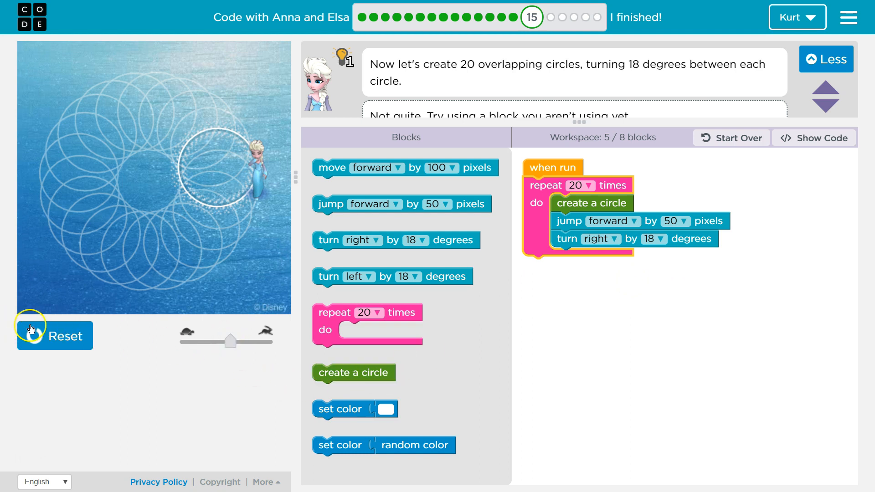
Step: Run the looped program to draw 20 overlapping circles and dismiss the congratulations dialog
click(54, 335)
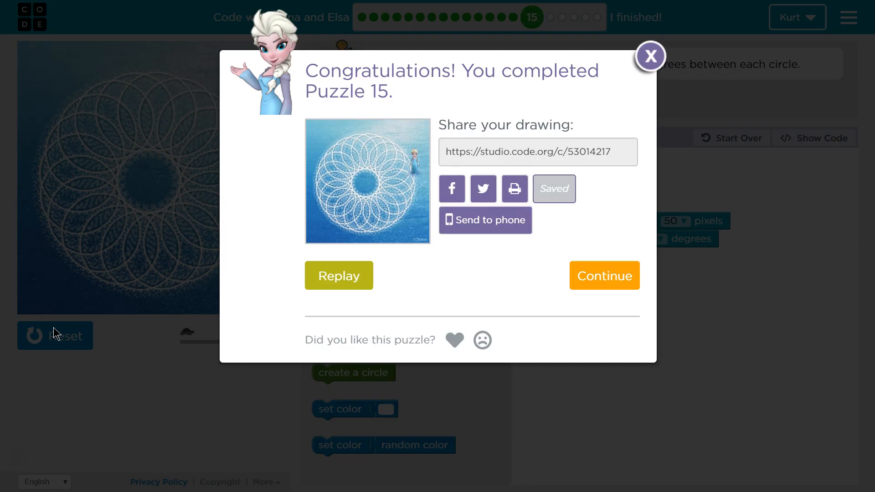
click(650, 56)
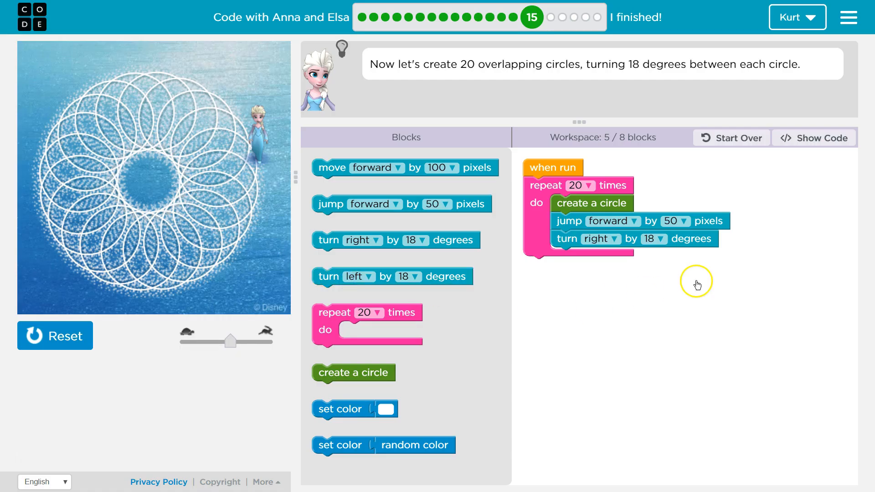
mouse_move(629, 279)
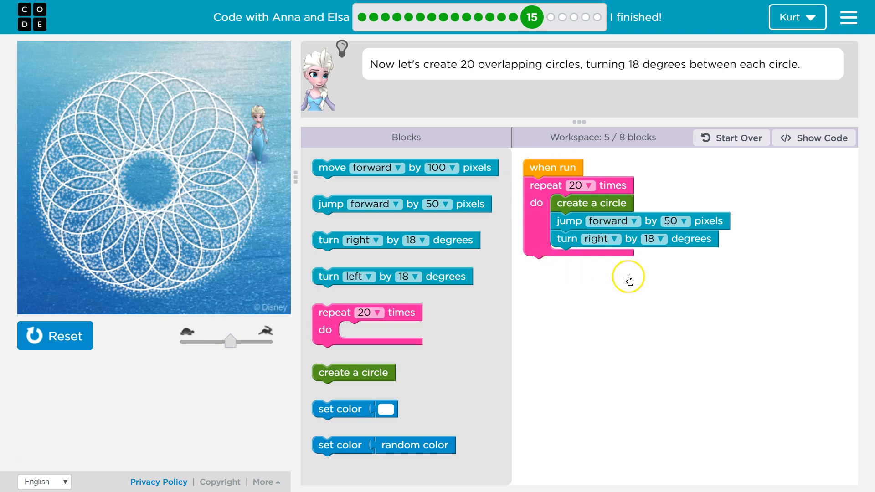